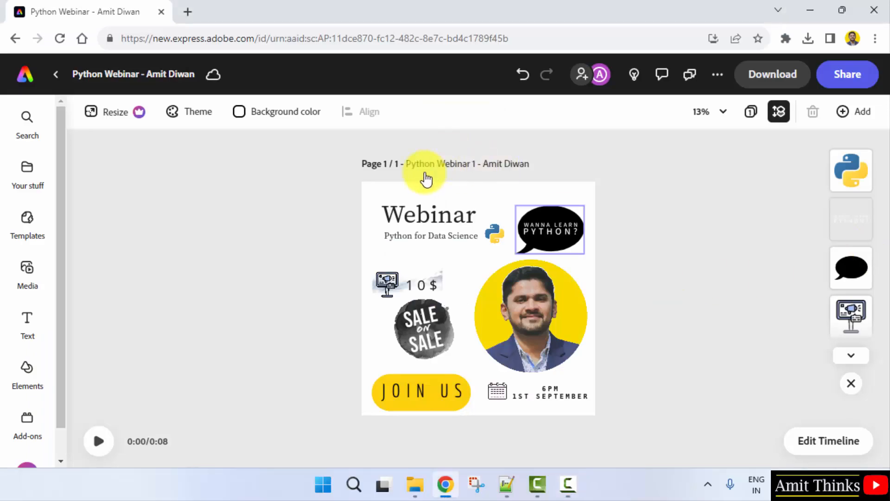
Deselect the speech bubble and download the poster in PDF (Best for documents) format.
{"action": "left_click", "coordinate": [98, 440]}
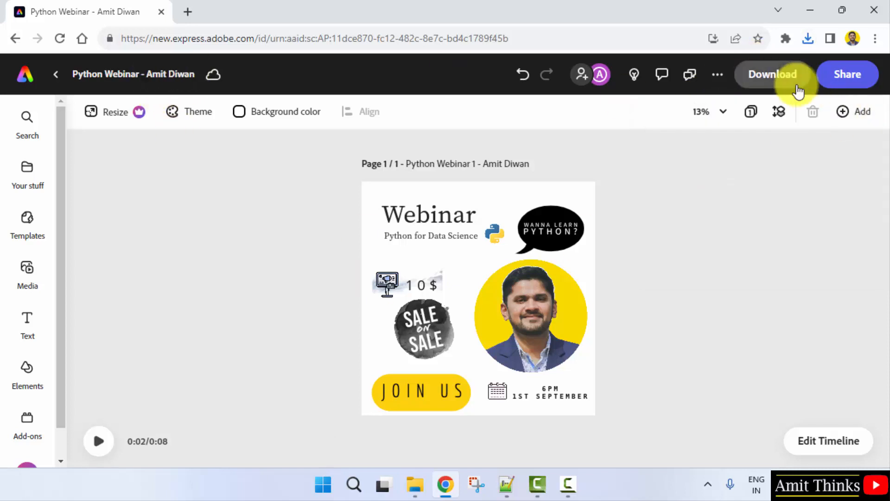
{"action": "left_click", "coordinate": [773, 73]}
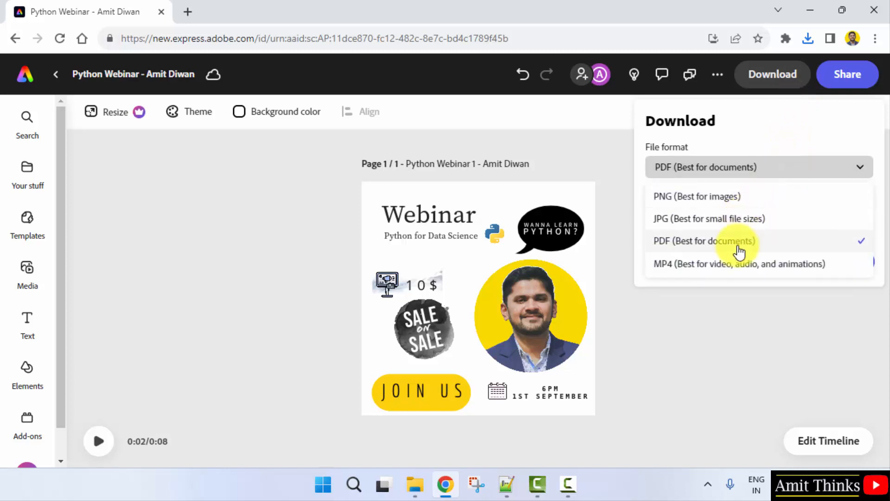
{"action": "mouse_move", "coordinate": [761, 269]}
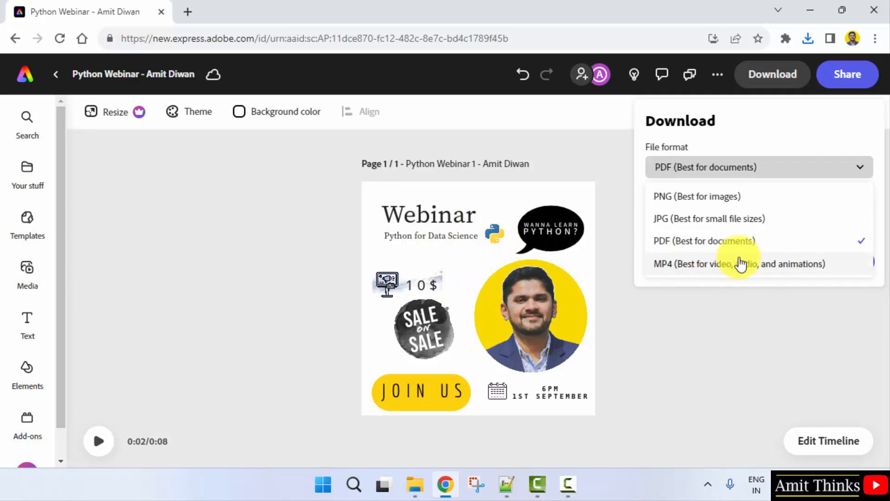
{"action": "mouse_move", "coordinate": [762, 240]}
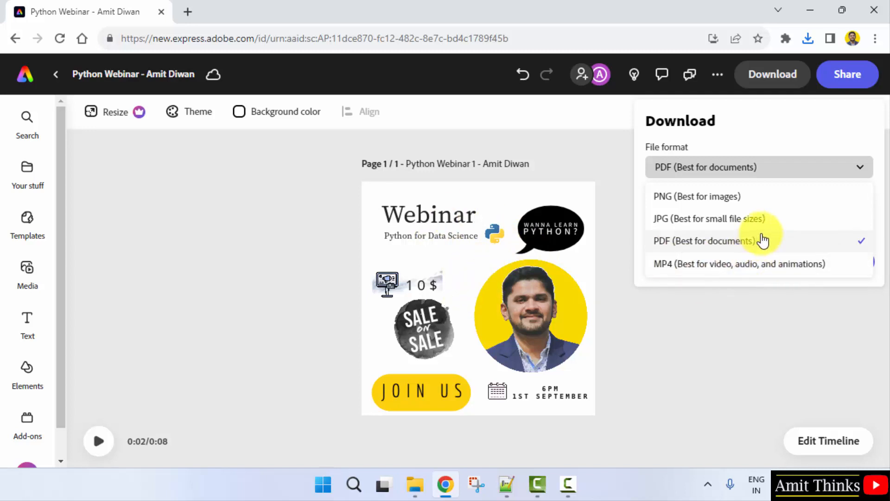
{"action": "left_click", "coordinate": [705, 240]}
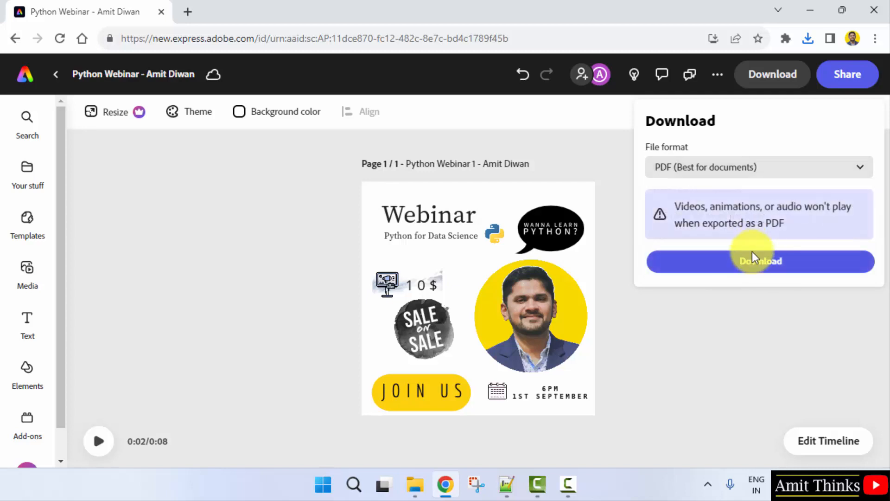
{"action": "left_click", "coordinate": [759, 261]}
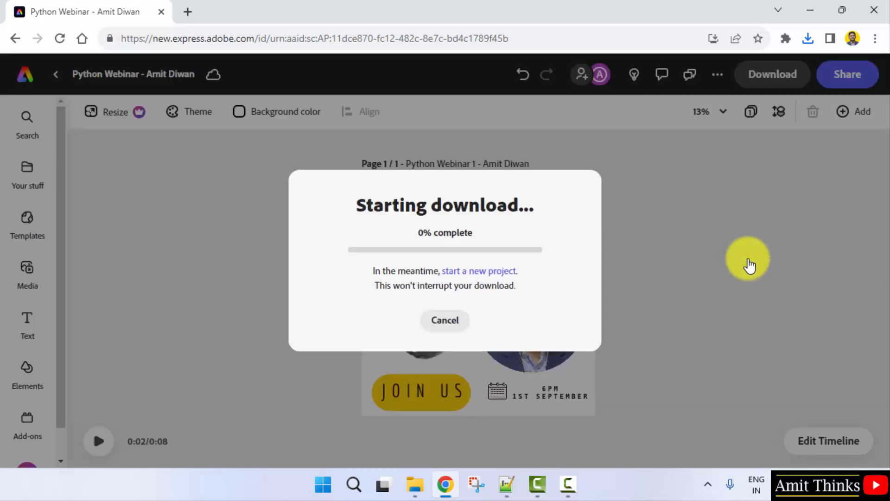
{"action": "mouse_move", "coordinate": [444, 220]}
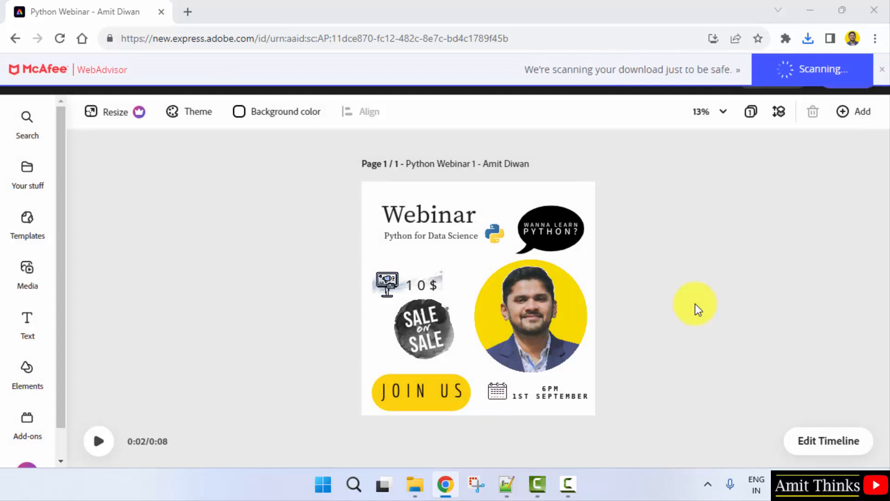
Open Python Webinar (1).pdf from Chrome's downloads list and scroll through the poster page.
{"action": "left_click", "coordinate": [807, 38]}
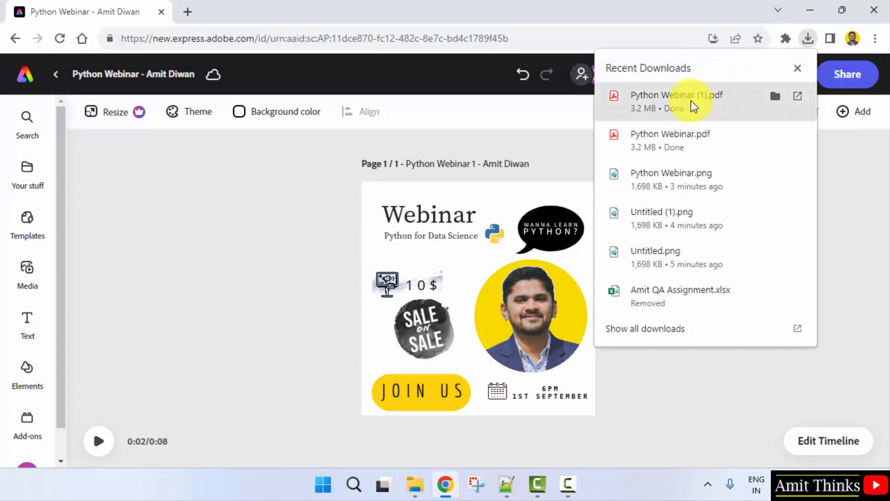
{"action": "left_click", "coordinate": [676, 96]}
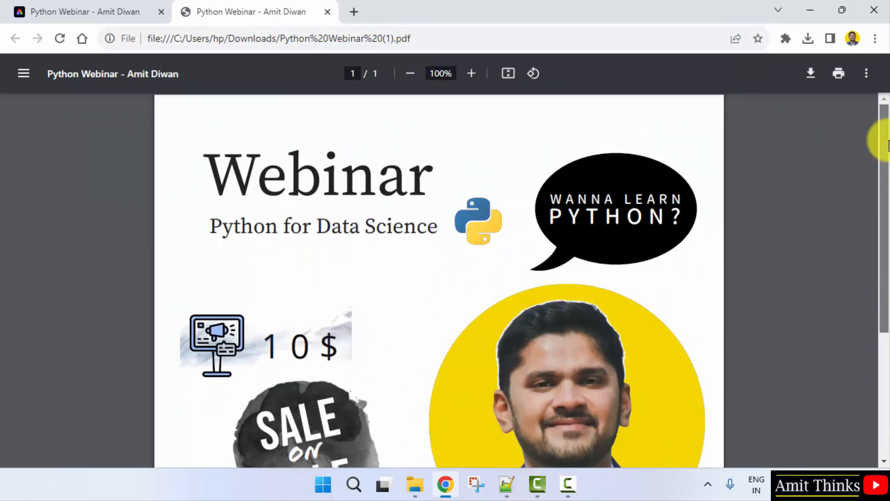
{"action": "scroll", "scroll_direction": "down", "scroll_amount": 3}
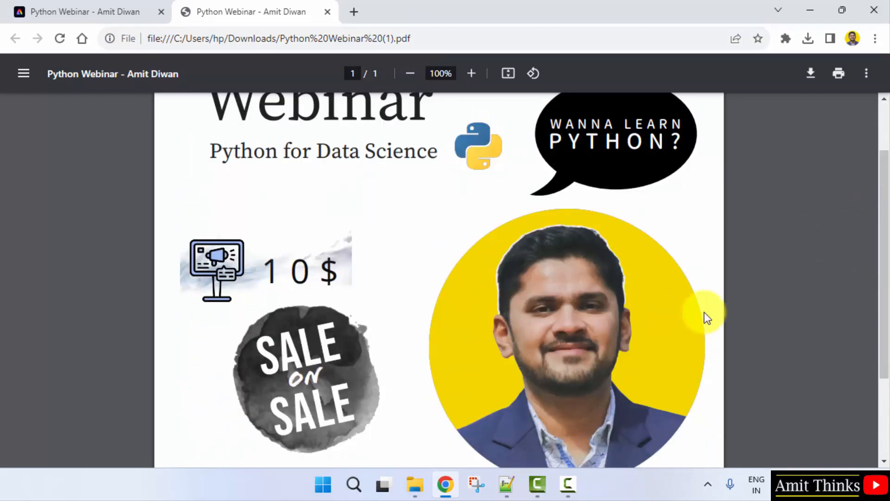